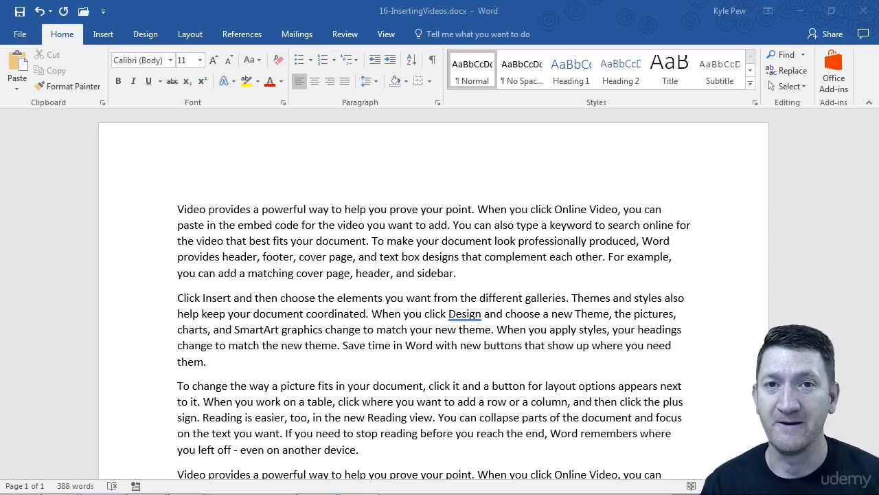
{"action": "mouse_move", "coordinate": [377, 283]}
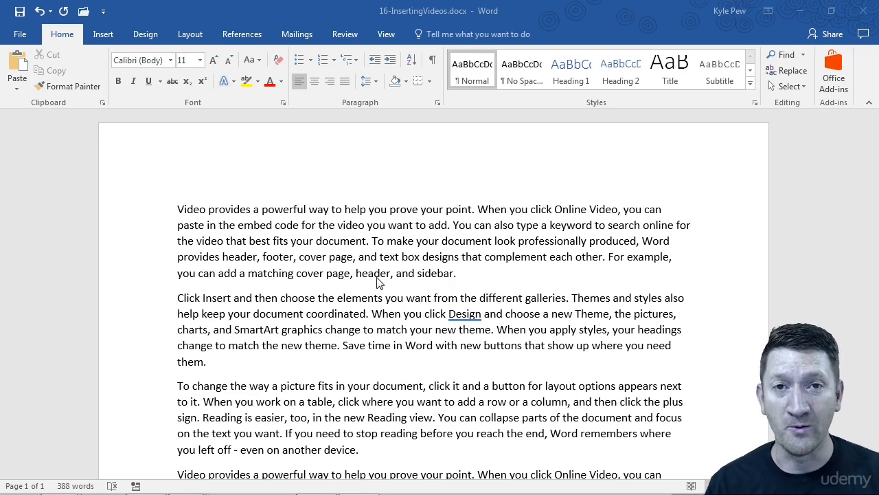
{"action": "mouse_move", "coordinate": [382, 19]}
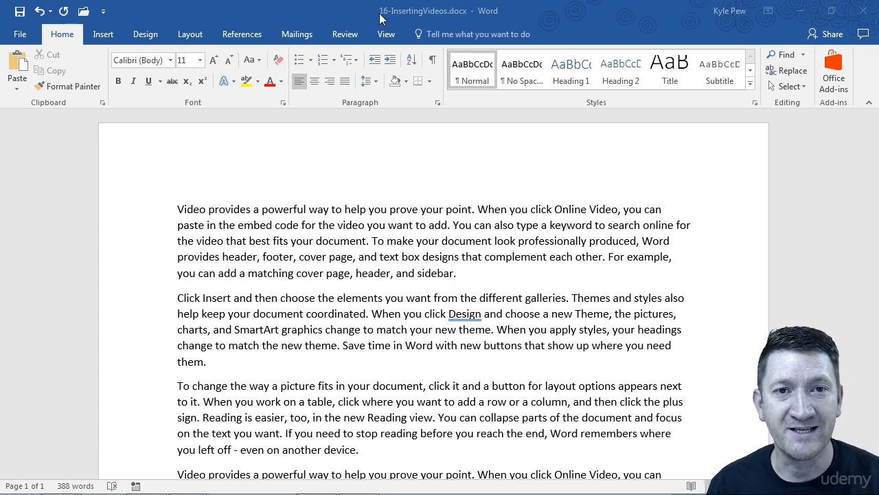
{"action": "mouse_move", "coordinate": [268, 338]}
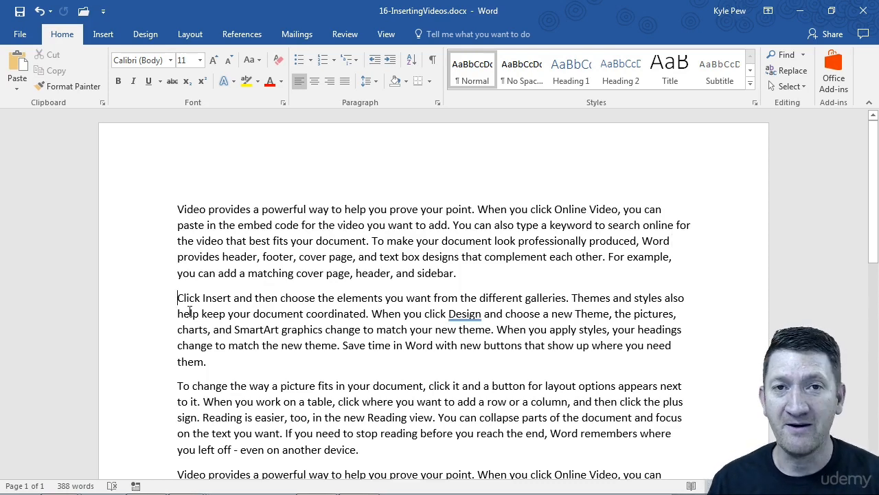
Place the insertion point at the start of the second paragraph, 'Click Insert'
{"action": "left_click", "coordinate": [103, 33]}
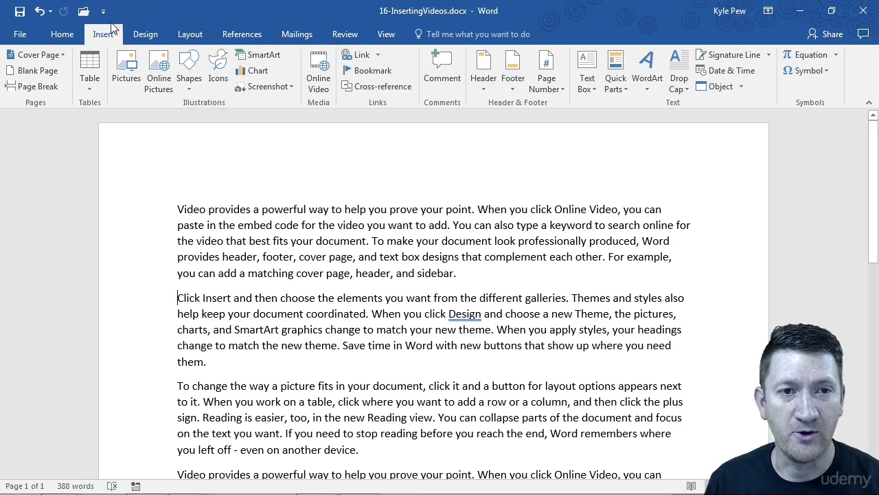
Bring up the Insert Video window with Bing, YouTube and embed-code options
{"action": "left_click", "coordinate": [319, 69]}
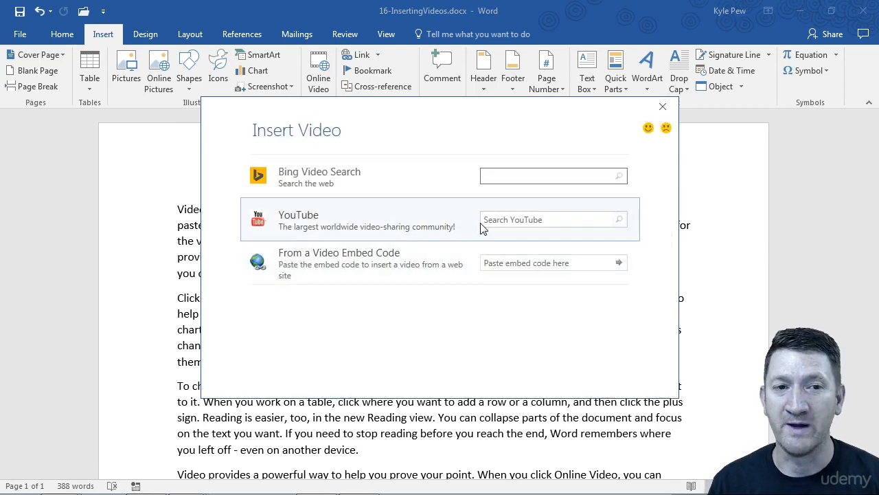
{"action": "mouse_move", "coordinate": [318, 258]}
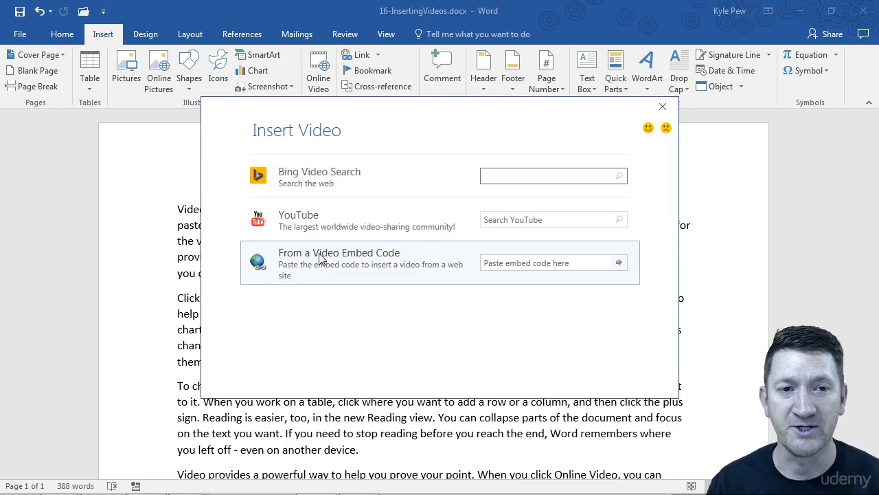
{"action": "mouse_move", "coordinate": [294, 182]}
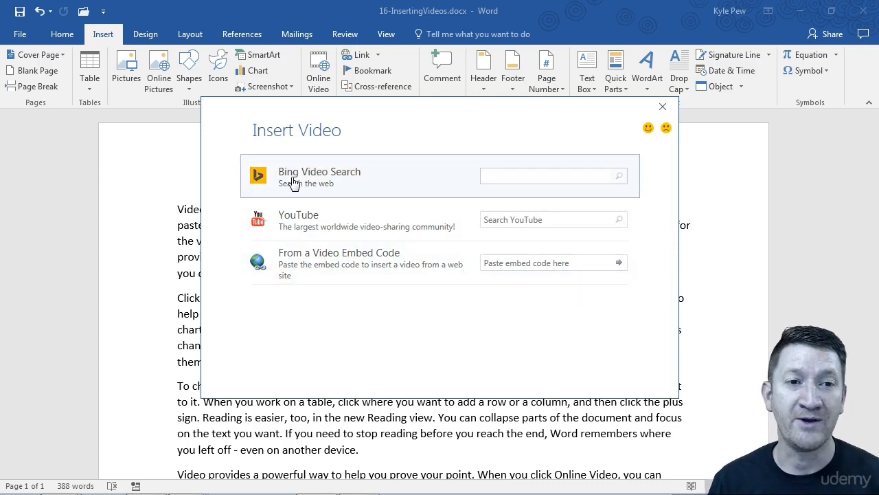
{"action": "left_click", "coordinate": [549, 176]}
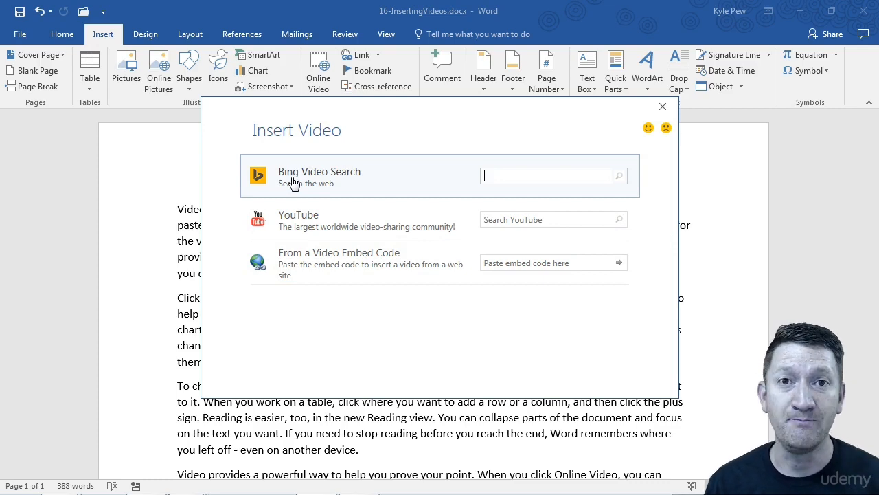
{"action": "mouse_move", "coordinate": [295, 227]}
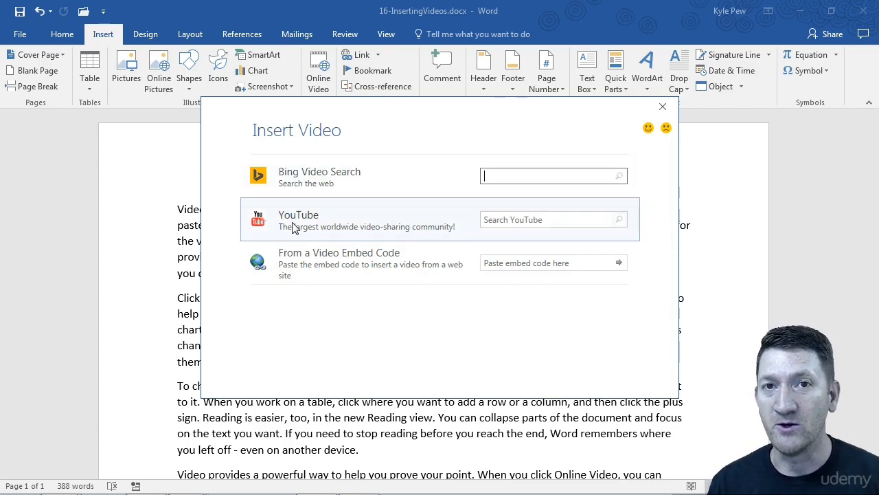
{"action": "mouse_move", "coordinate": [294, 266]}
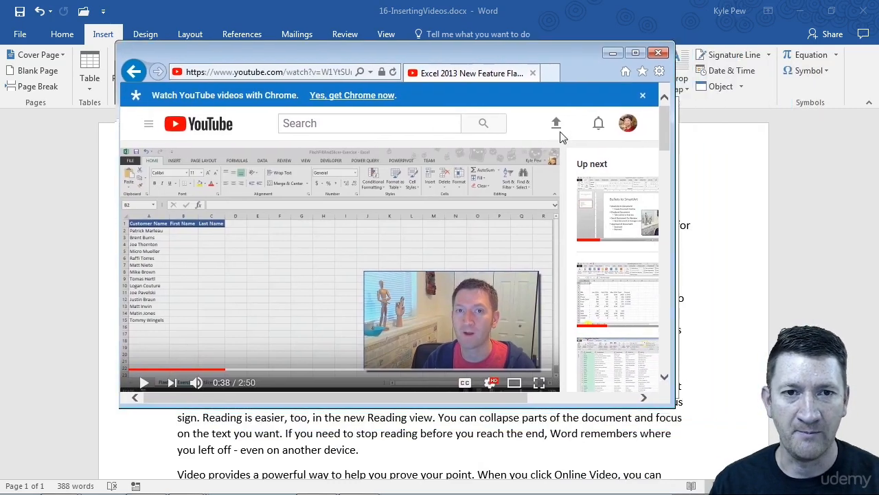
Reveal the youtu.be share link for the Excel 2013 FlashFill video on YouTube
{"action": "scroll", "scroll_direction": "down", "scroll_amount": 3}
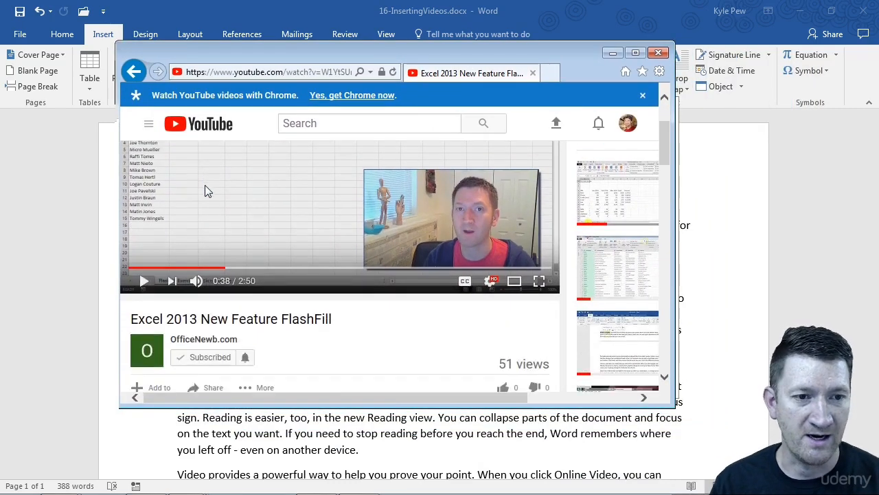
{"action": "scroll", "scroll_direction": "down", "scroll_amount": 3}
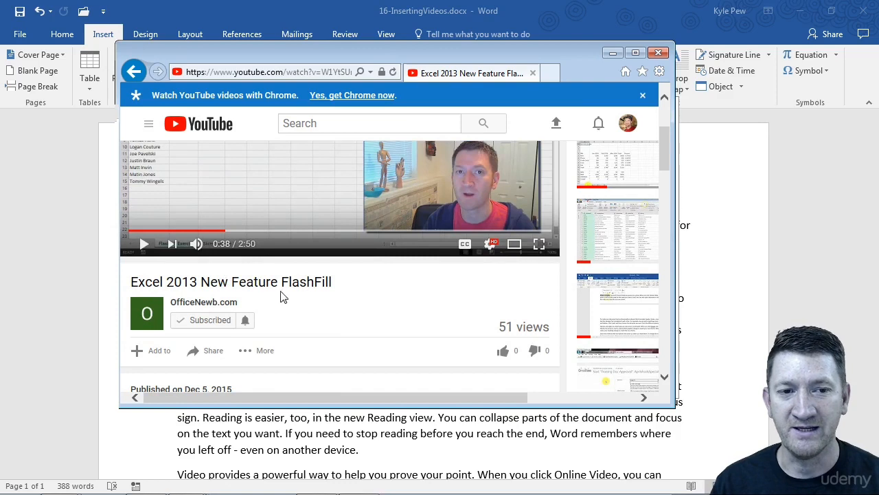
{"action": "scroll", "scroll_direction": "down", "scroll_amount": 3}
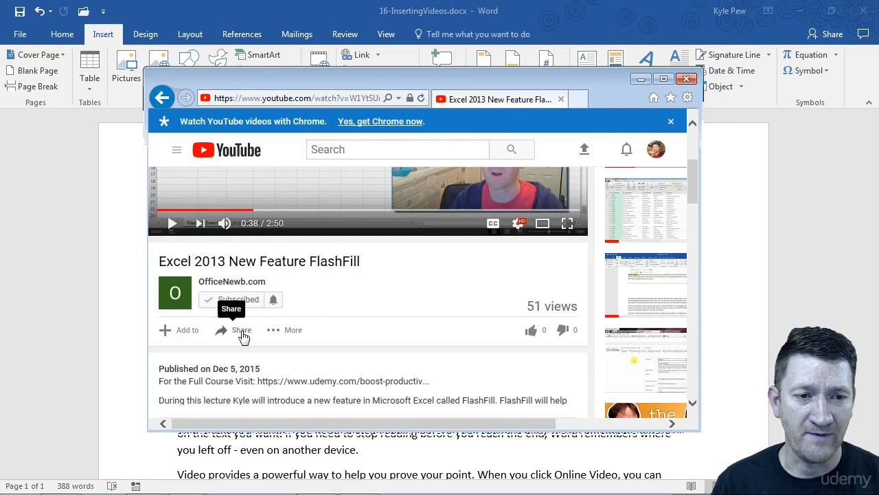
{"action": "left_click", "coordinate": [242, 330]}
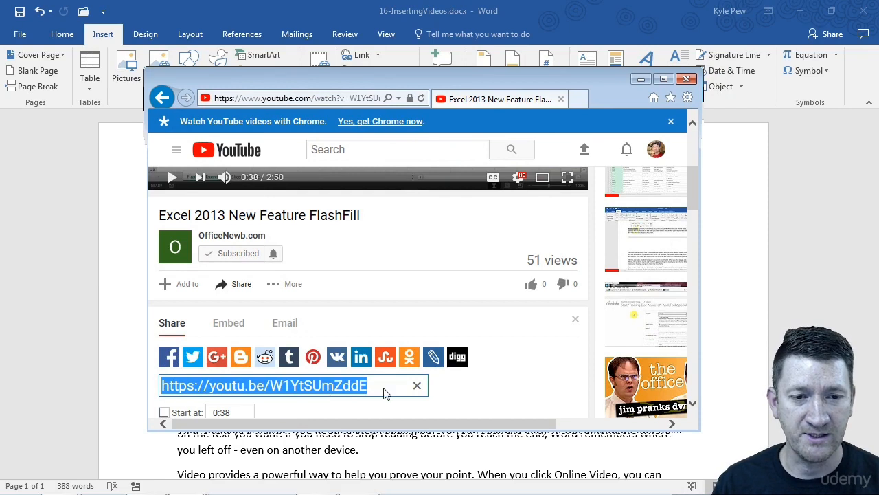
{"action": "mouse_move", "coordinate": [366, 399]}
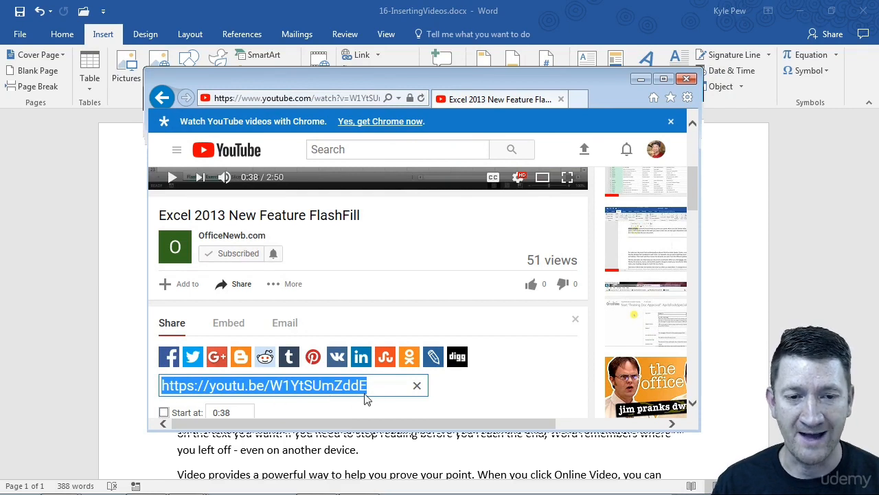
{"action": "mouse_move", "coordinate": [240, 385]}
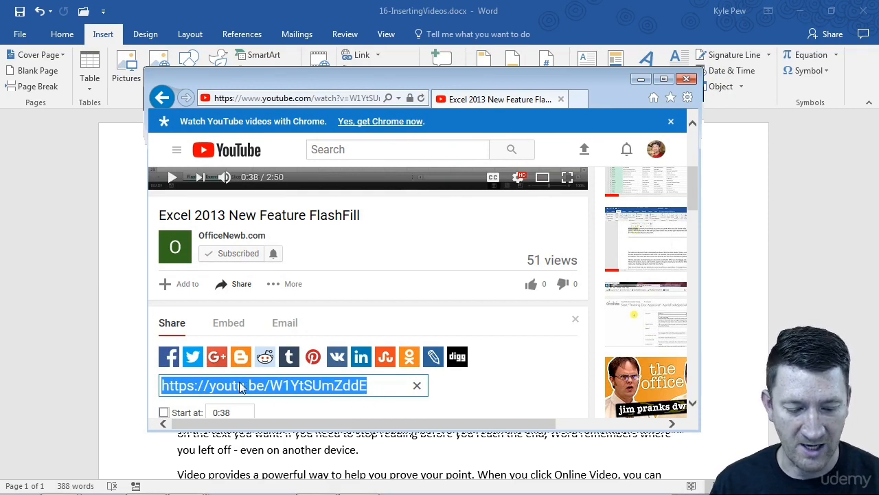
{"action": "mouse_move", "coordinate": [226, 82]}
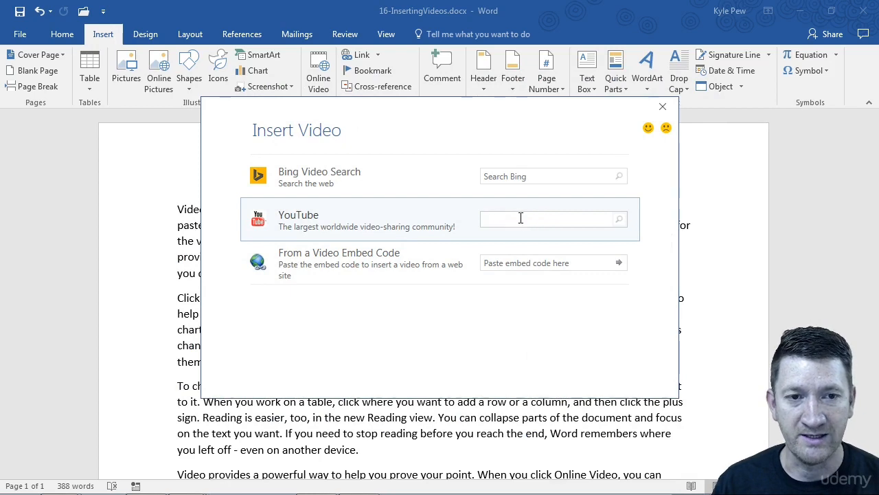
{"action": "type", "text": "https://youtu.be/W1YtSUmZddE"}
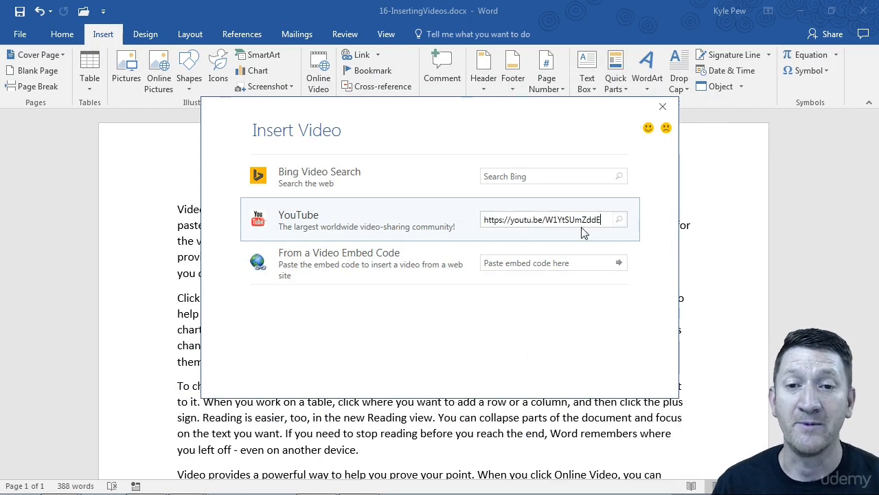
{"action": "left_click", "coordinate": [618, 219]}
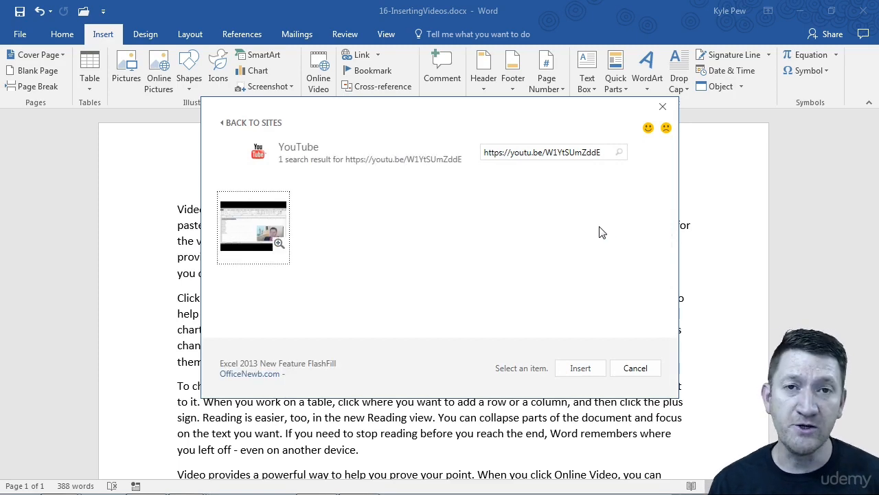
{"action": "mouse_move", "coordinate": [239, 231]}
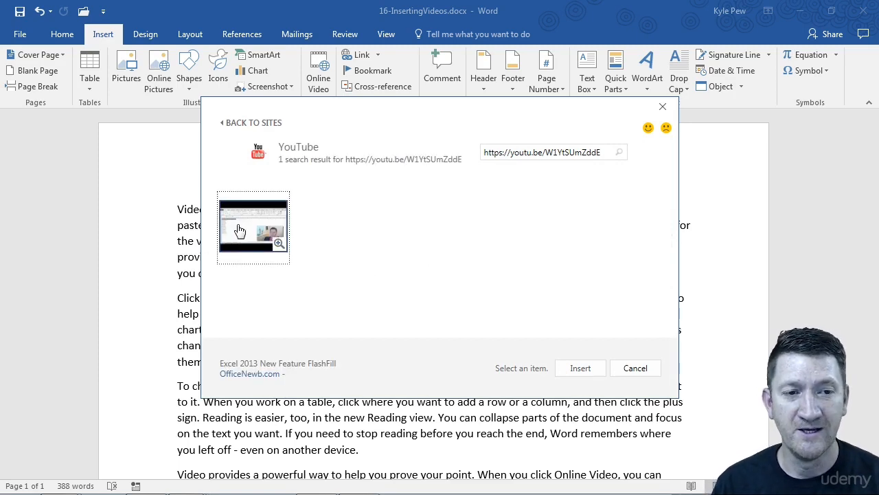
{"action": "left_click", "coordinate": [252, 227]}
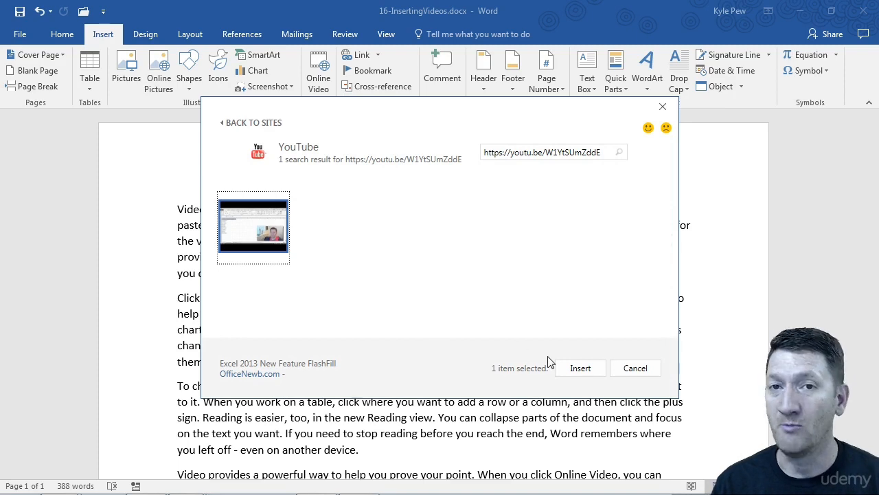
{"action": "mouse_move", "coordinate": [562, 368]}
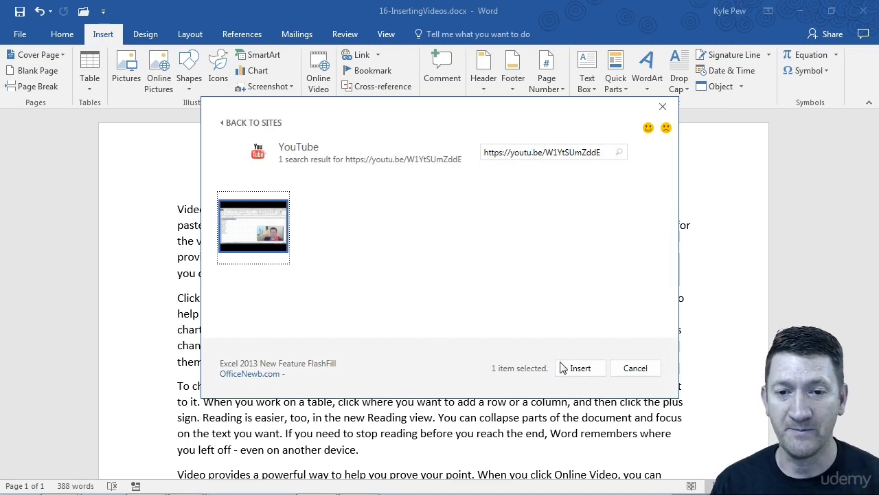
{"action": "left_click", "coordinate": [580, 368]}
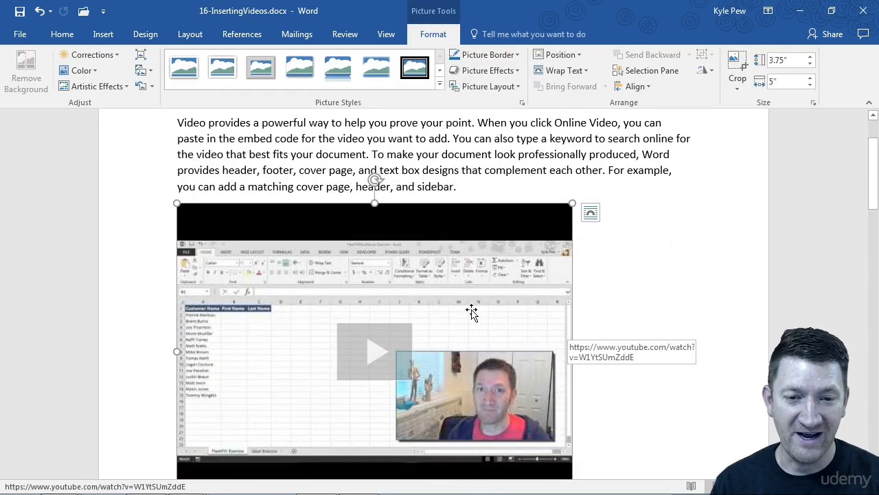
{"action": "mouse_move", "coordinate": [471, 308]}
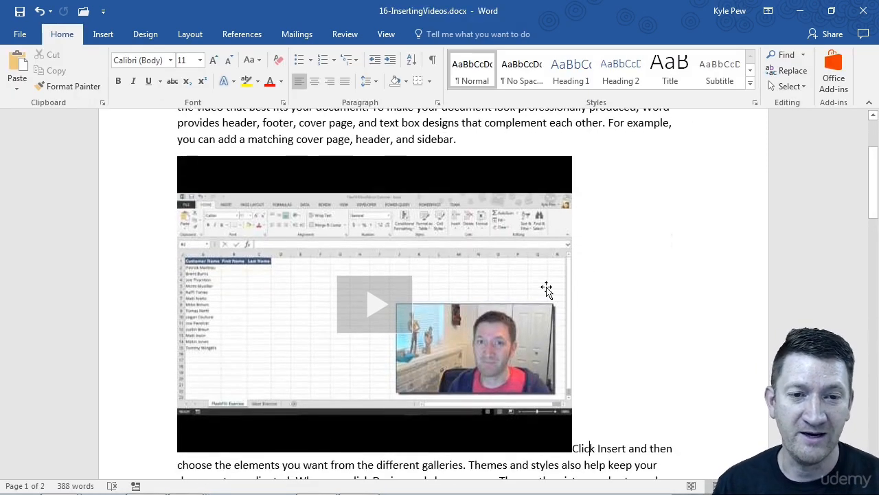
{"action": "left_click", "coordinate": [374, 303]}
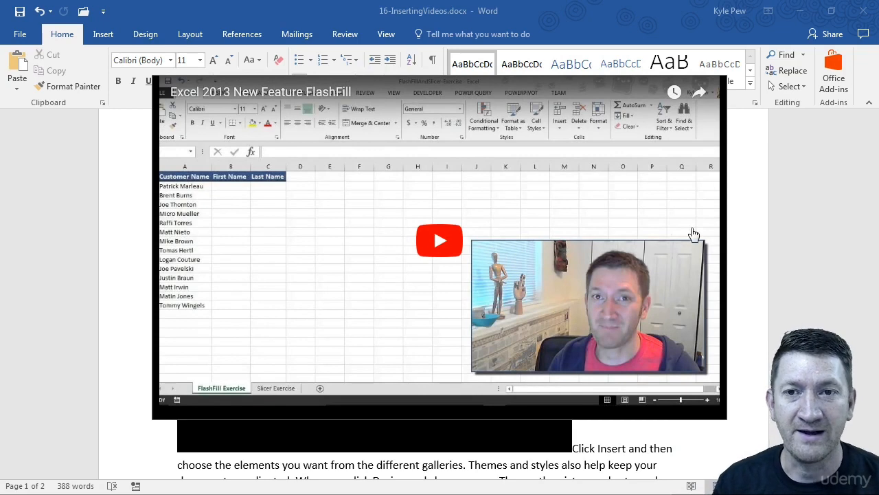
{"action": "mouse_move", "coordinate": [582, 340]}
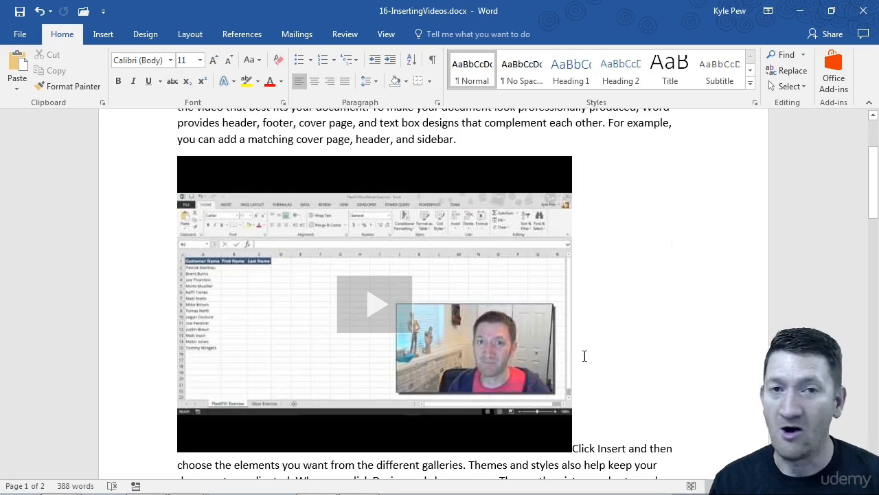
{"action": "left_click", "coordinate": [102, 33]}
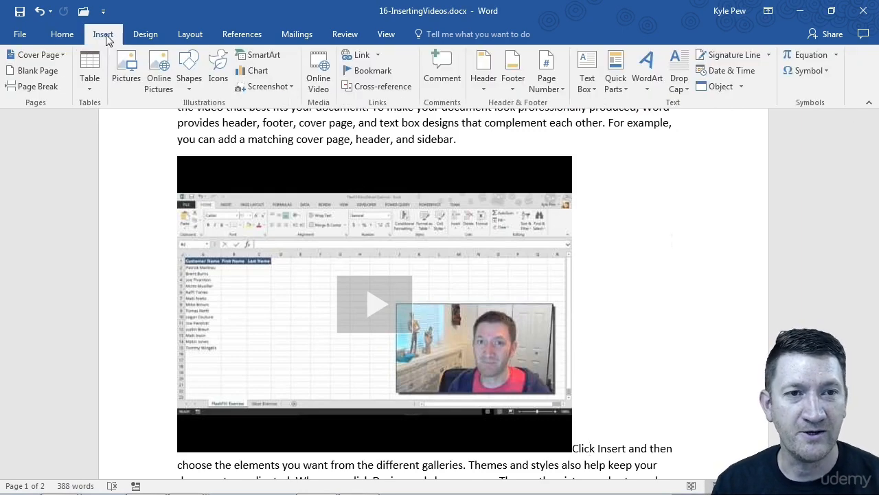
{"action": "left_click", "coordinate": [319, 66]}
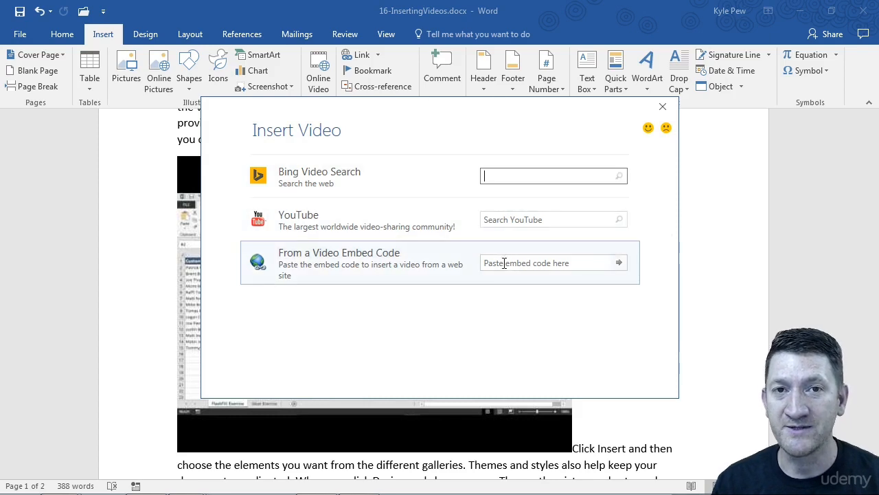
{"action": "left_click", "coordinate": [552, 220]}
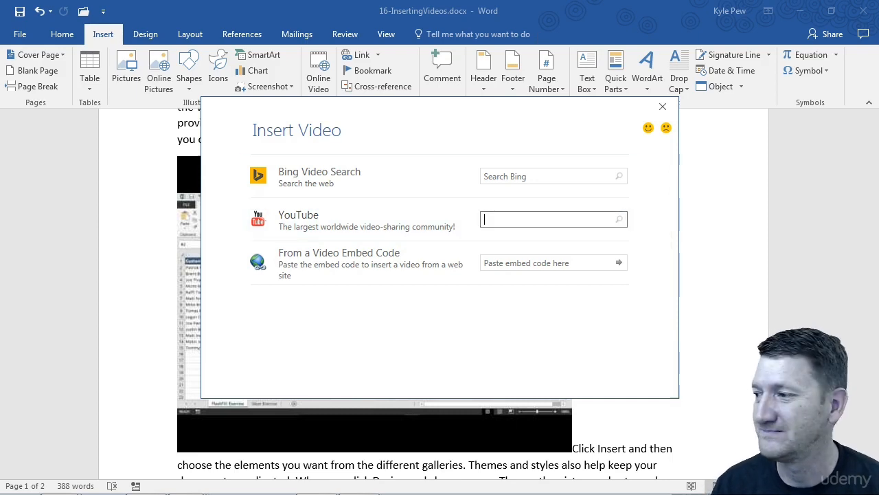
{"action": "left_click", "coordinate": [662, 107]}
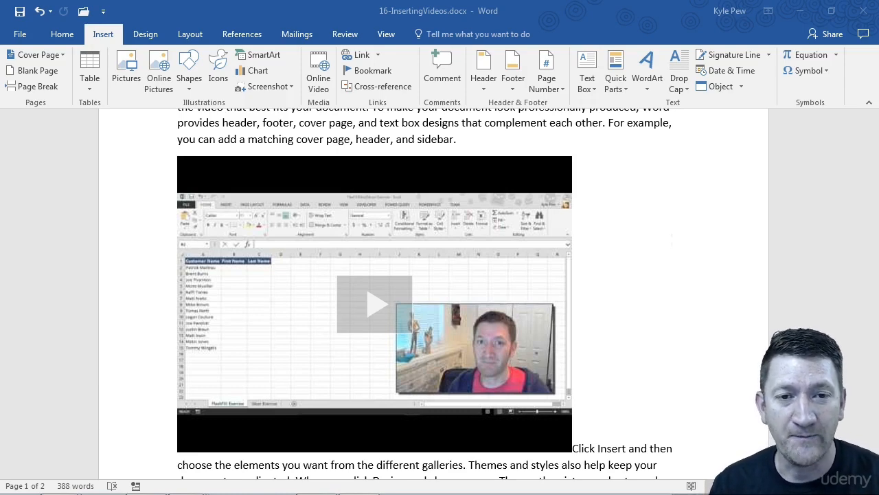
{"action": "mouse_move", "coordinate": [432, 280]}
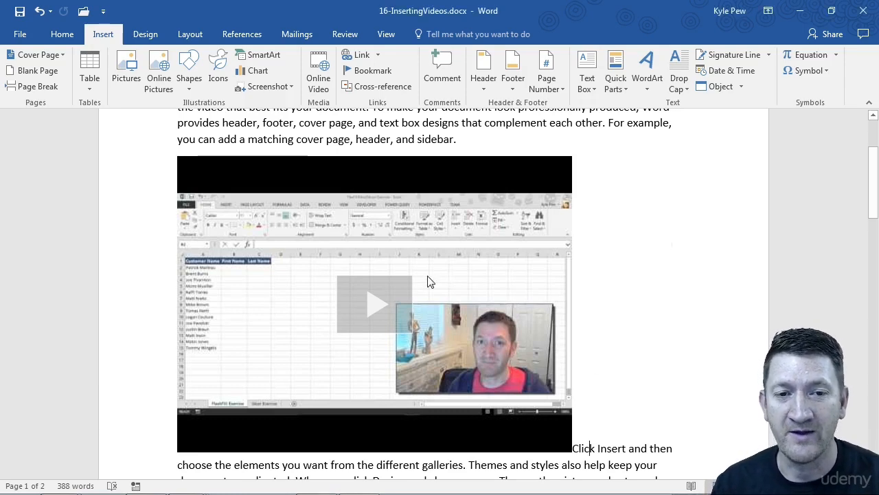
Shrink the video by its corner handle and set Square text wrapping at the left margin
{"action": "left_click", "coordinate": [374, 302]}
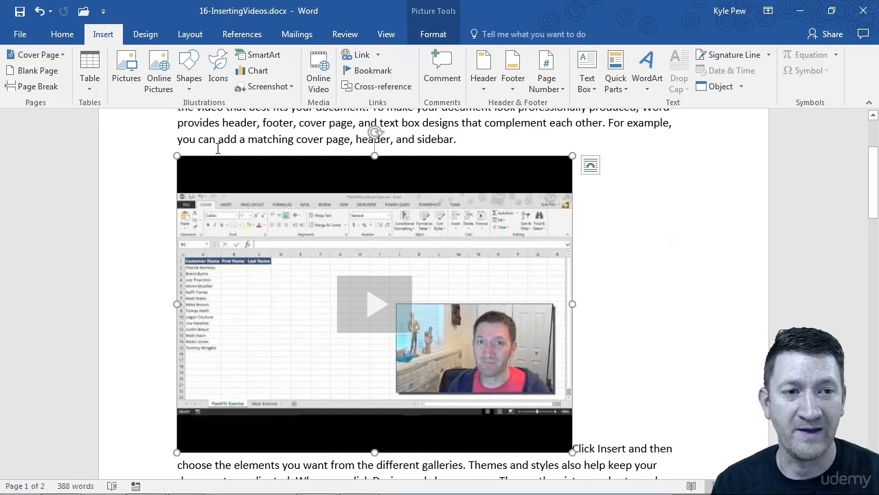
{"action": "mouse_move", "coordinate": [565, 442]}
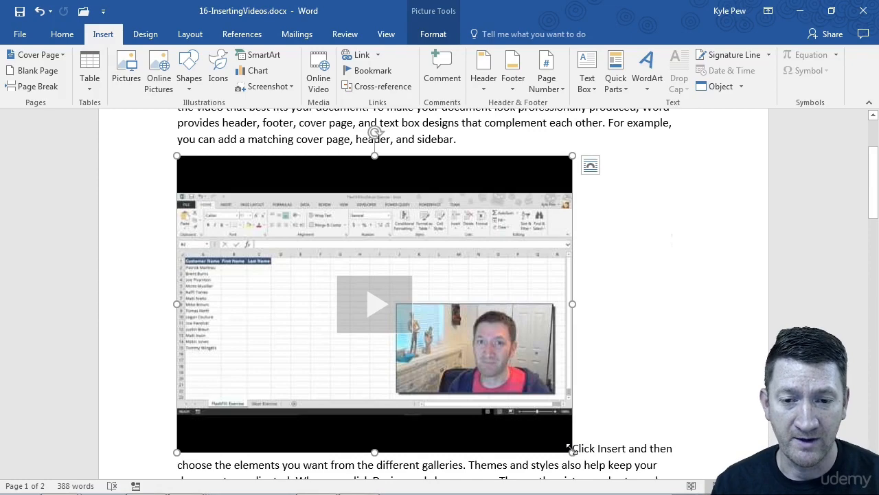
{"action": "left_click_drag", "start_coordinate": [571, 451], "coordinate": [412, 330]}
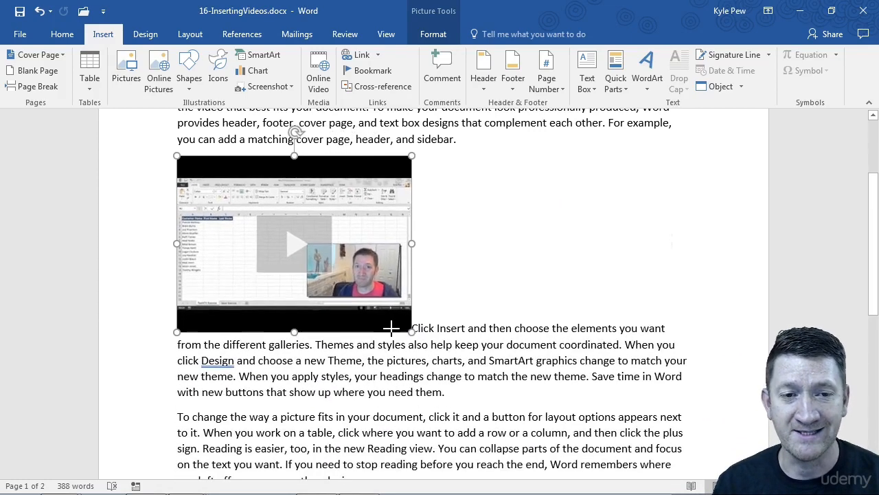
{"action": "left_click_drag", "start_coordinate": [412, 329], "coordinate": [376, 306]}
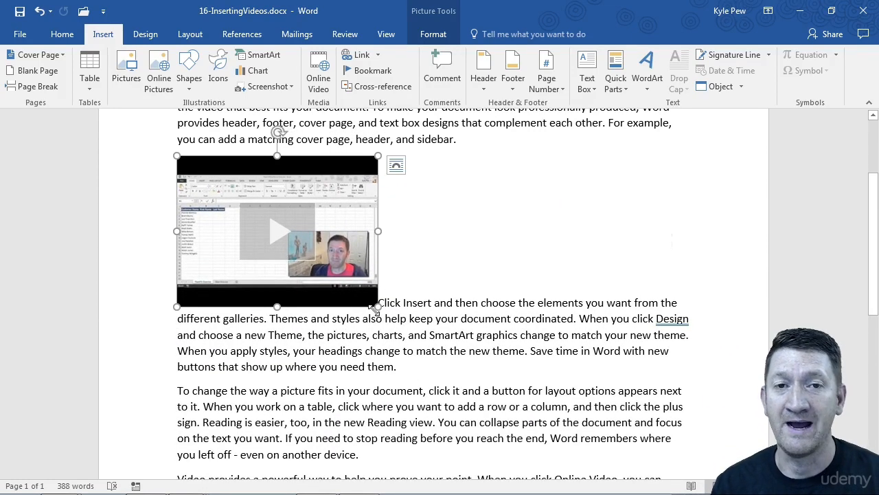
{"action": "left_click", "coordinate": [396, 165]}
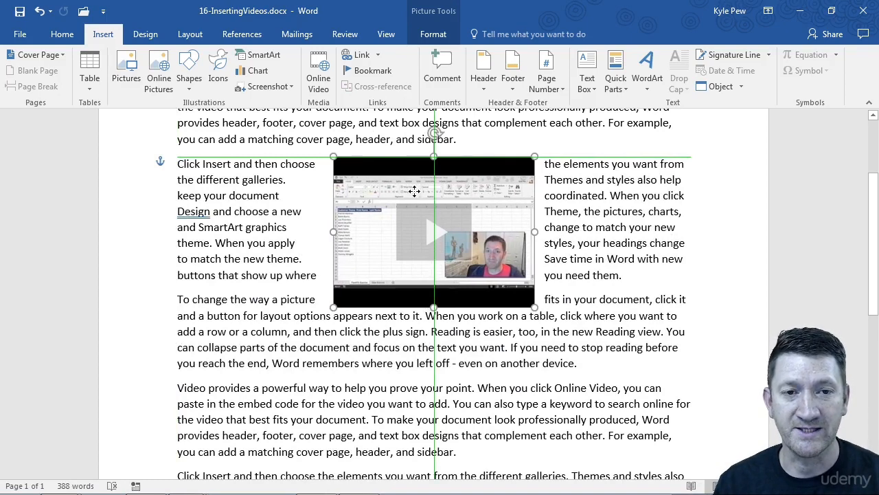
{"action": "mouse_move", "coordinate": [412, 195]}
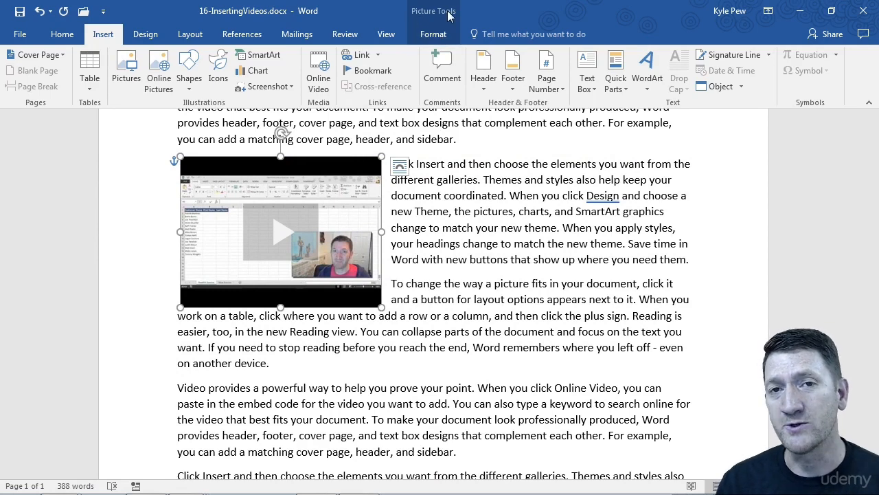
Apply the reflected rounded rectangle picture style to the video
{"action": "left_click", "coordinate": [434, 33]}
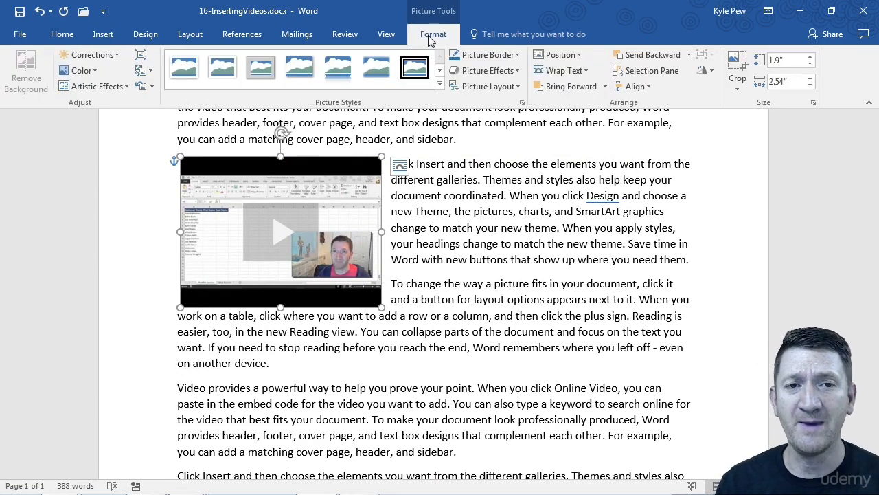
{"action": "left_click", "coordinate": [338, 66]}
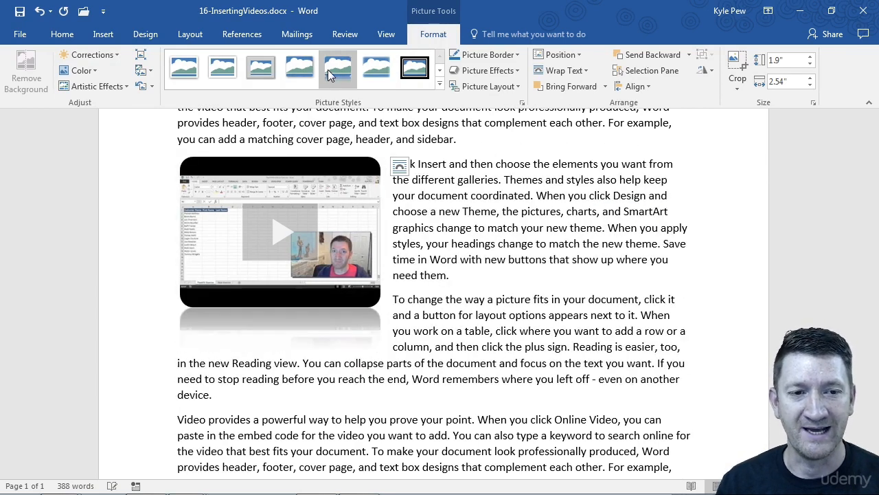
{"action": "left_click", "coordinate": [281, 231]}
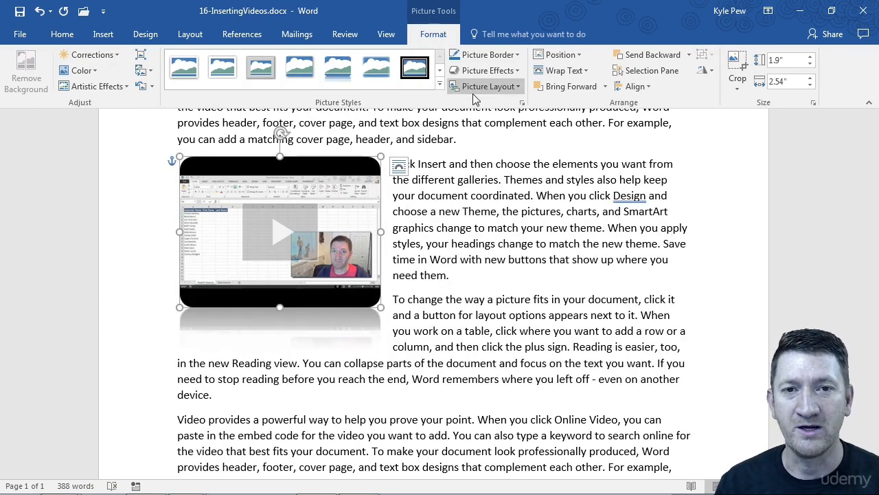
{"action": "mouse_move", "coordinate": [566, 70]}
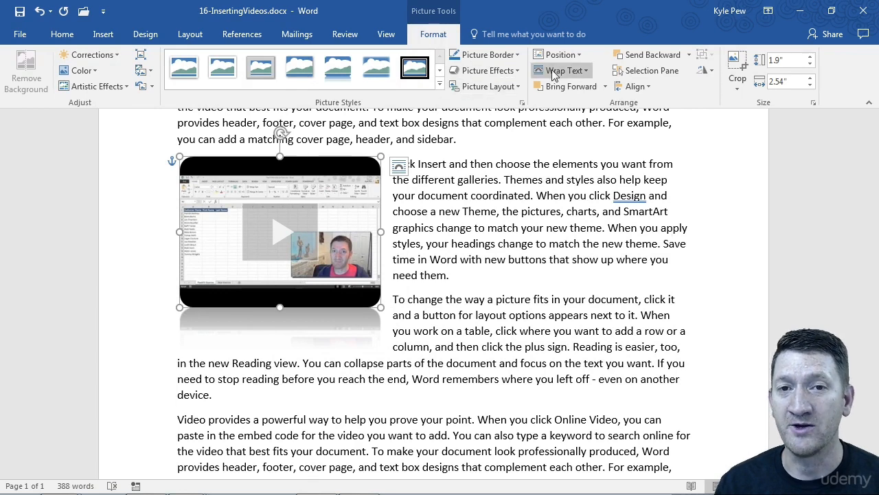
{"action": "mouse_move", "coordinate": [568, 70]}
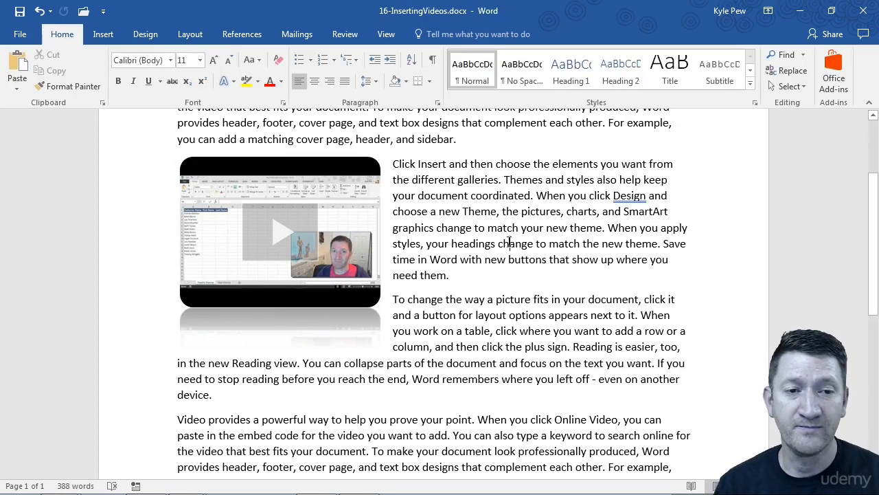
{"action": "left_click", "coordinate": [280, 232]}
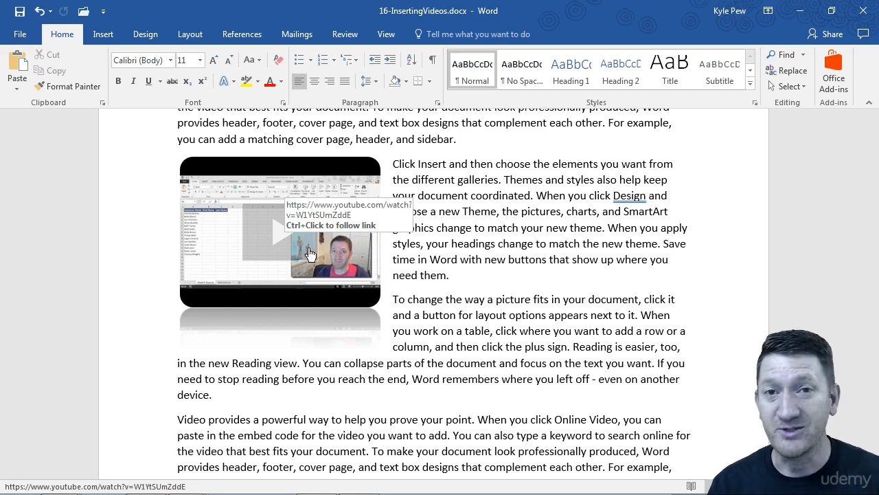
{"action": "mouse_move", "coordinate": [218, 205]}
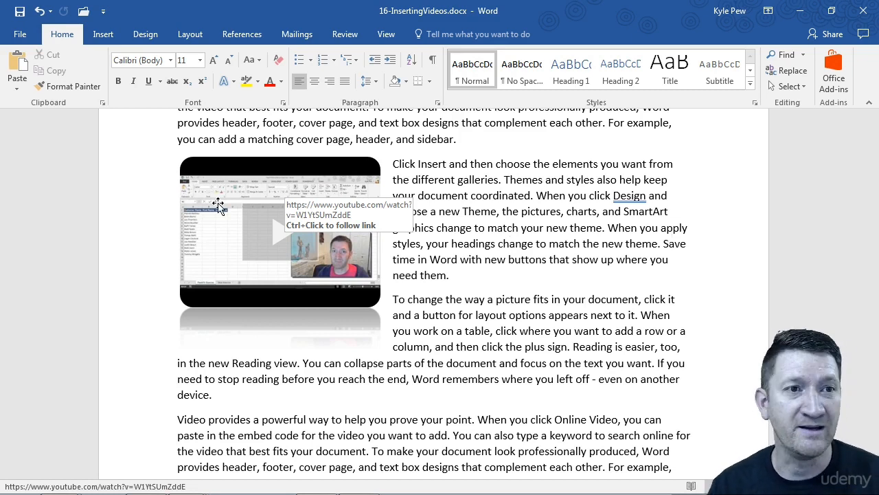
{"action": "left_click", "coordinate": [101, 33]}
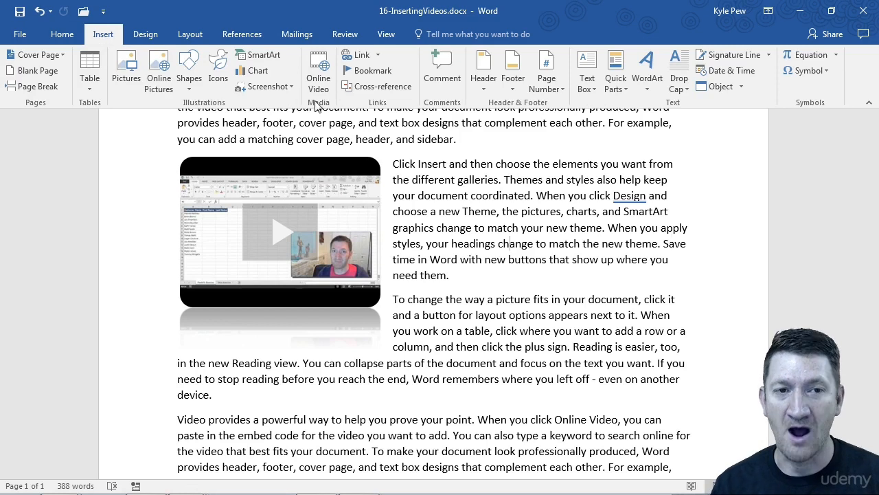
{"action": "mouse_move", "coordinate": [319, 103]}
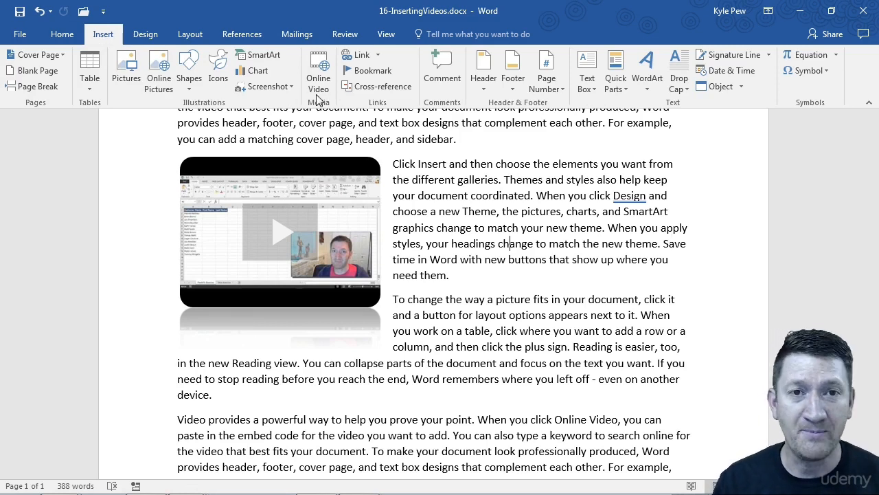
{"action": "left_click", "coordinate": [280, 231]}
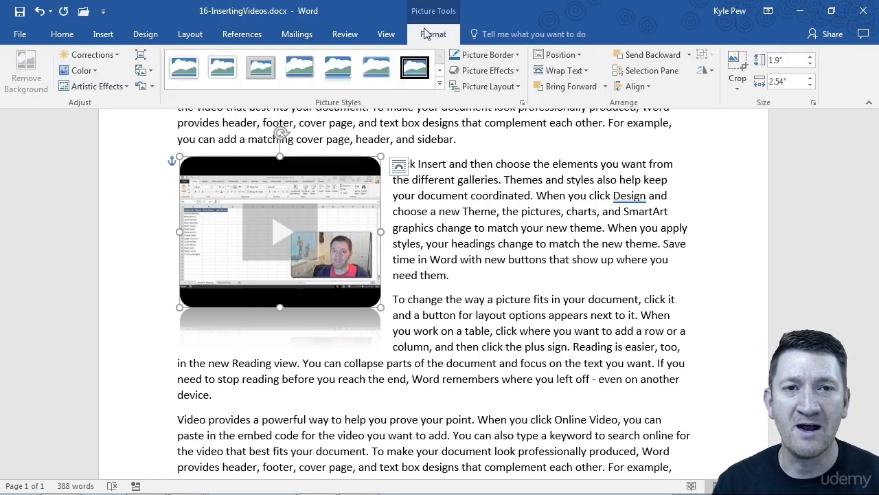